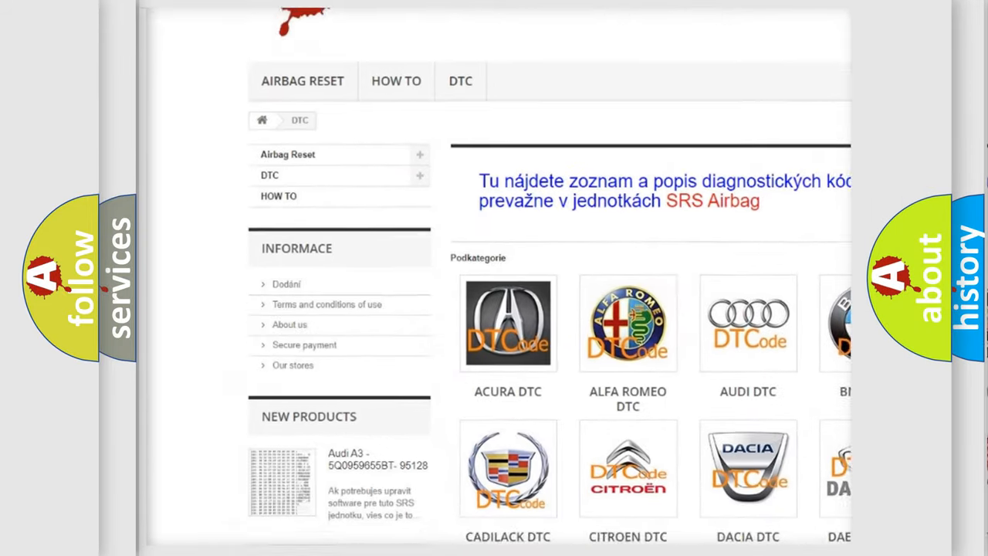
scroll("down", 3)
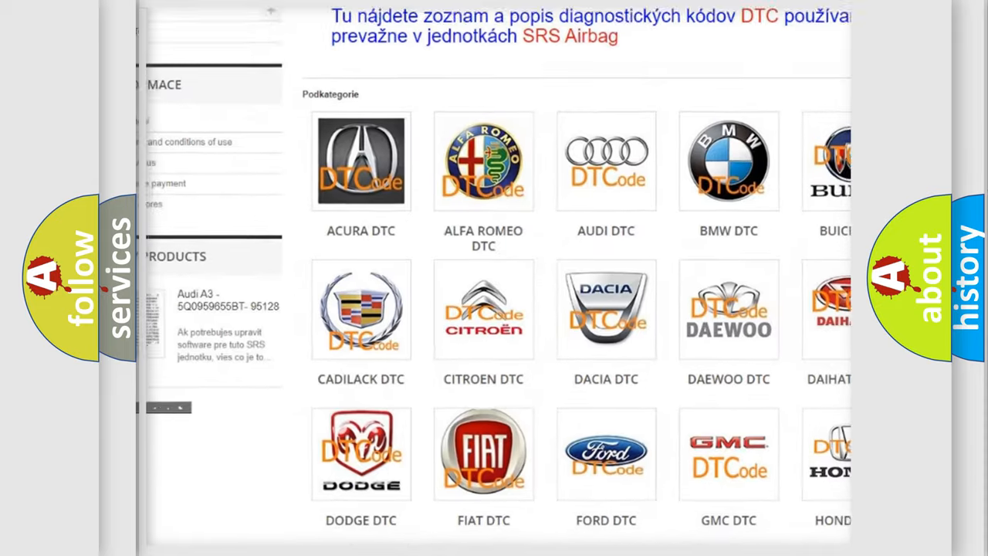
scroll("down", 3)
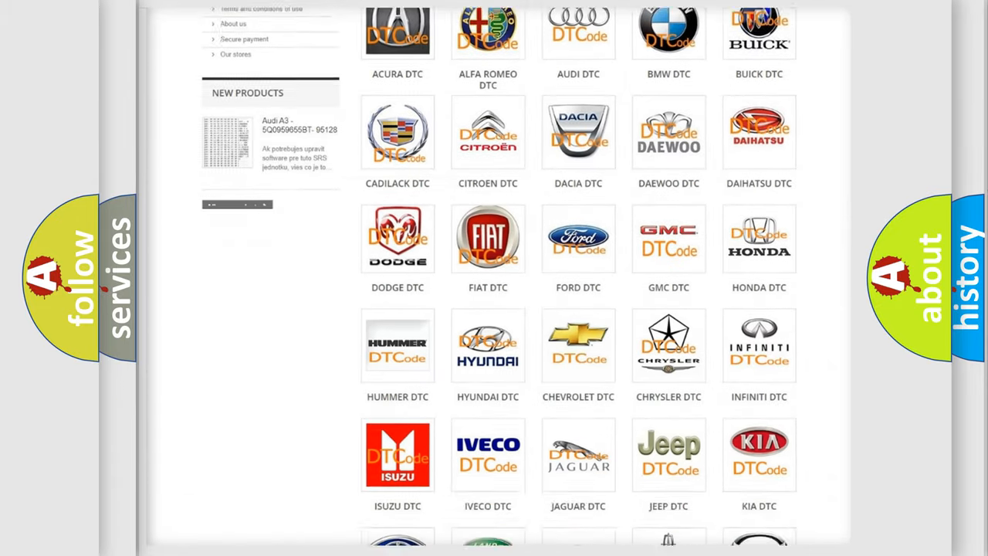
scroll("down", 3)
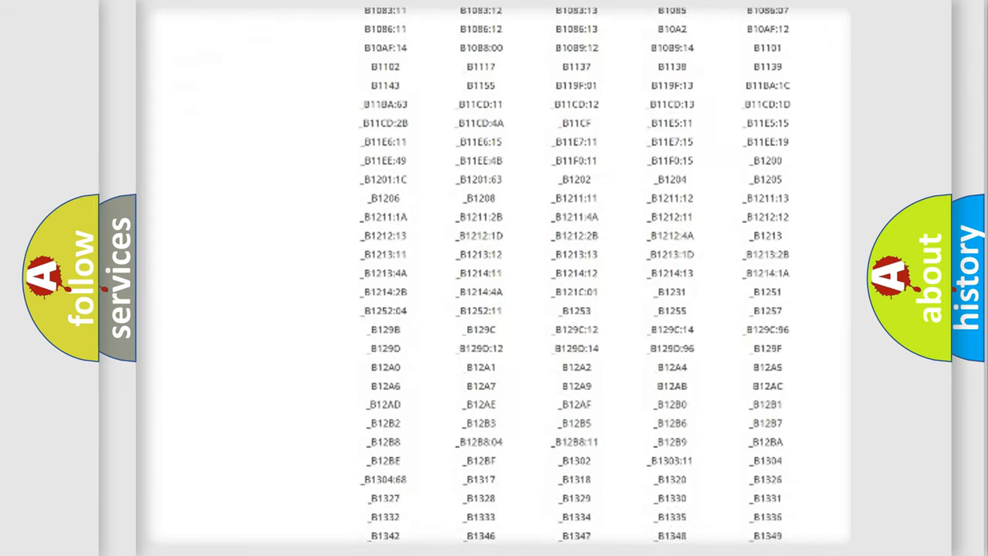
scroll("down", 3)
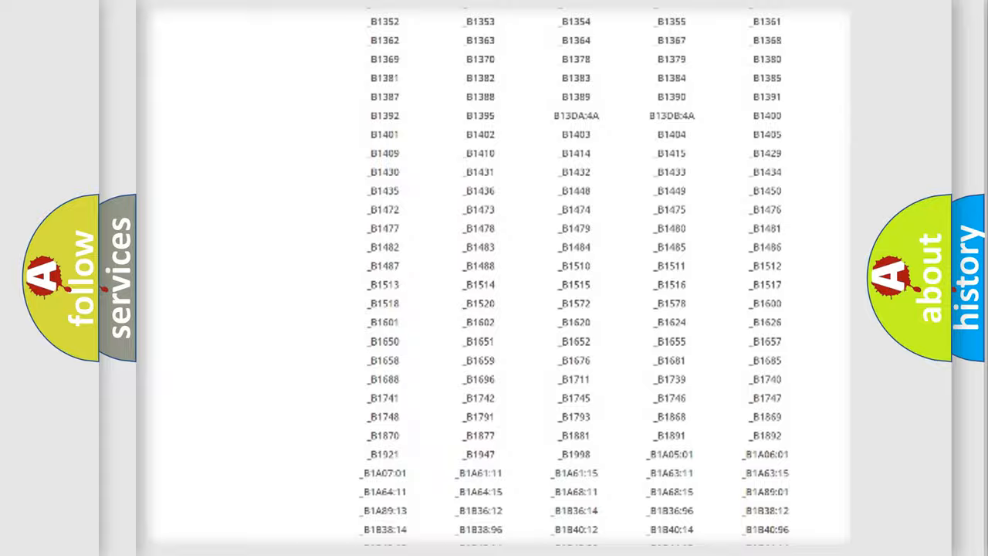